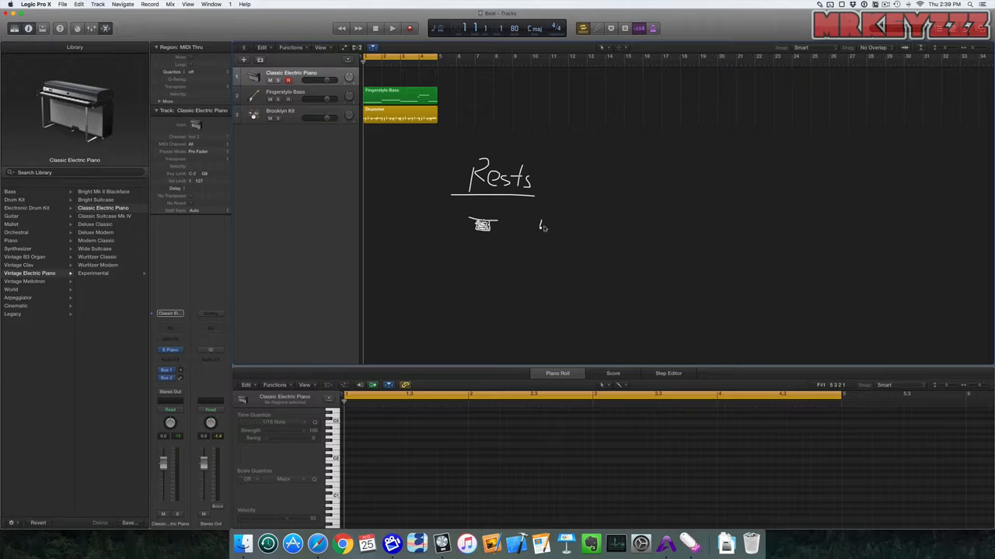
- Write the whole rest and half rest labels with their beat values in the rests chart
type("whole r")
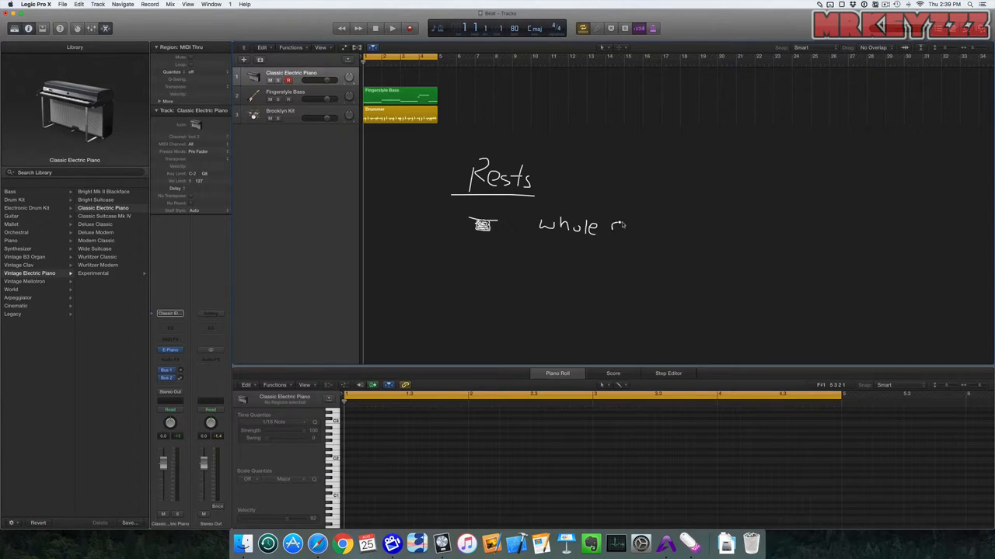
mouse_move(684, 217)
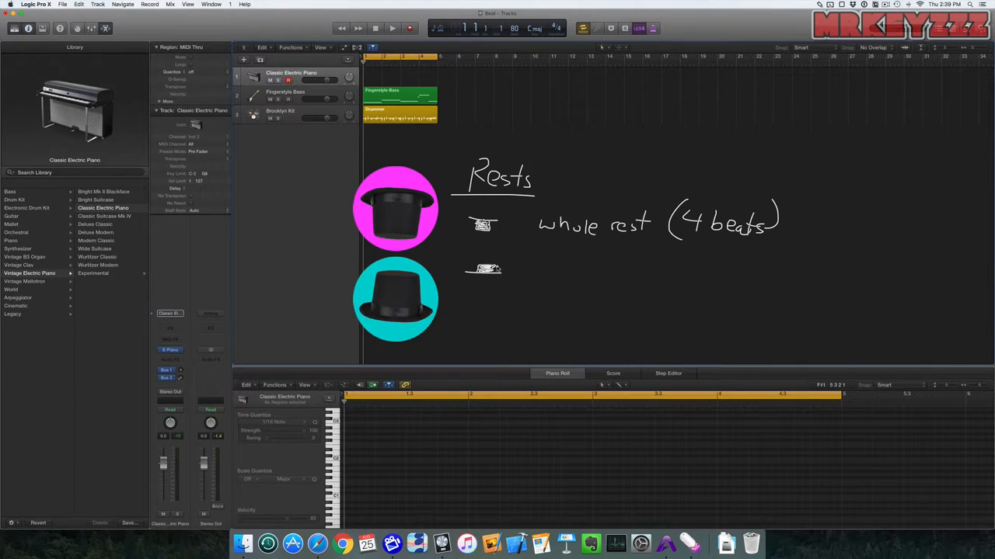
type("half rest (2 beats")
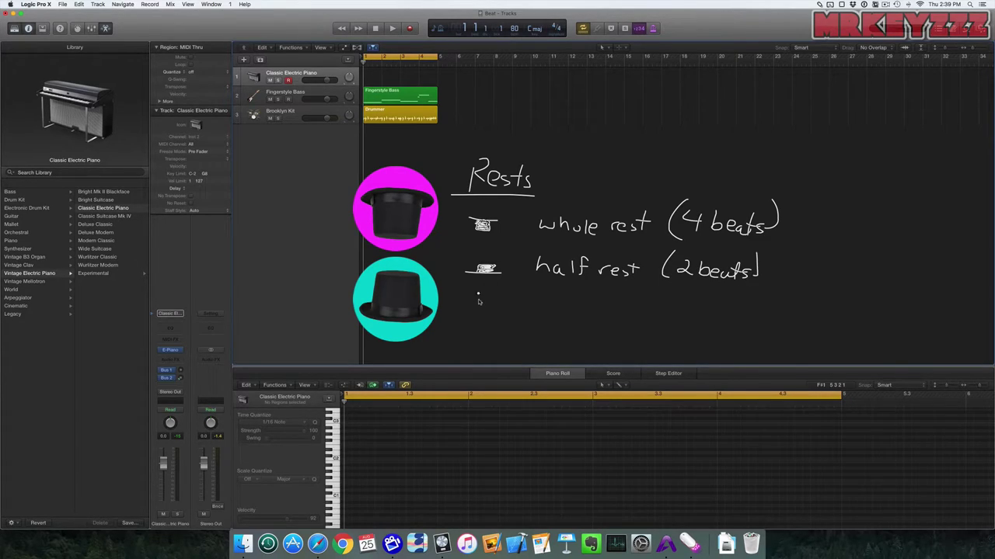
mouse_move(552, 323)
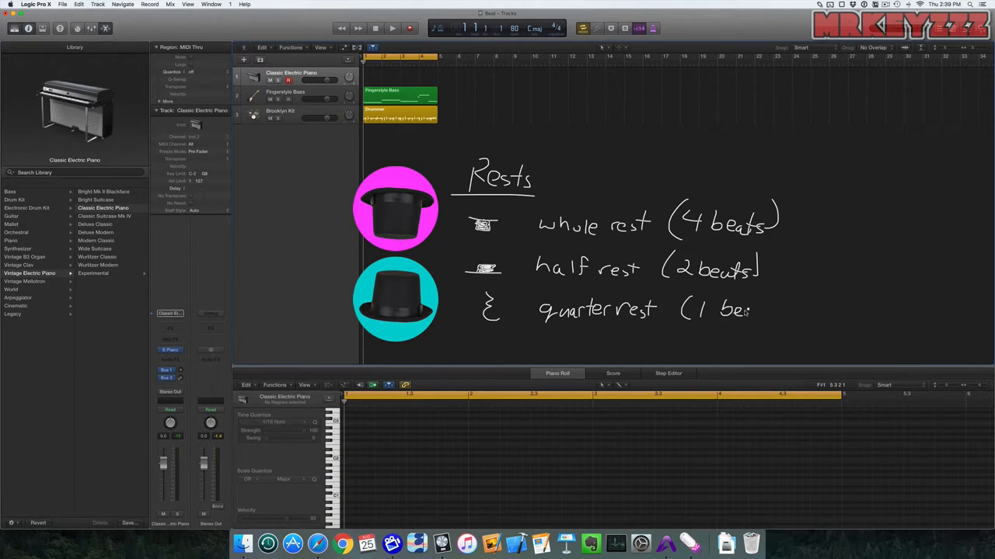
mouse_move(730, 323)
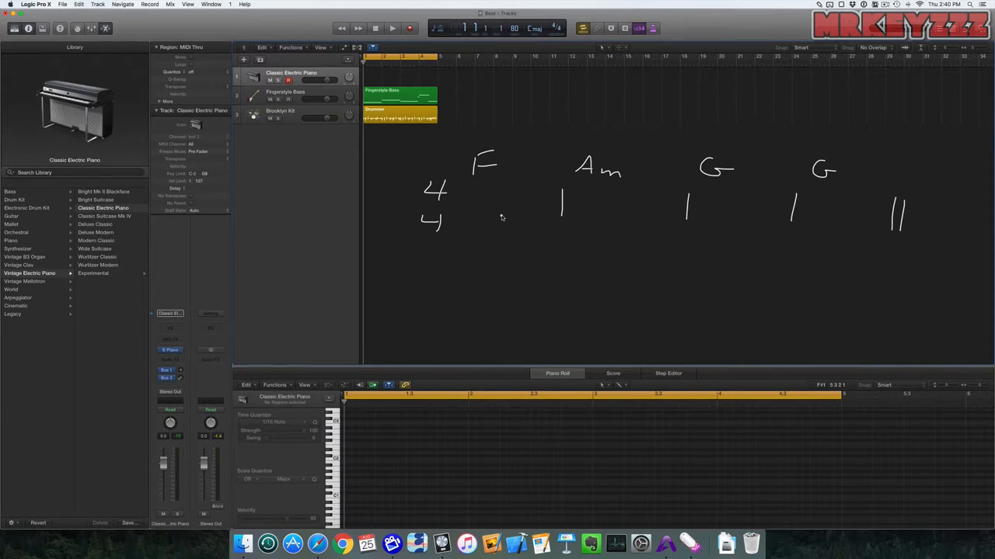
mouse_move(486, 200)
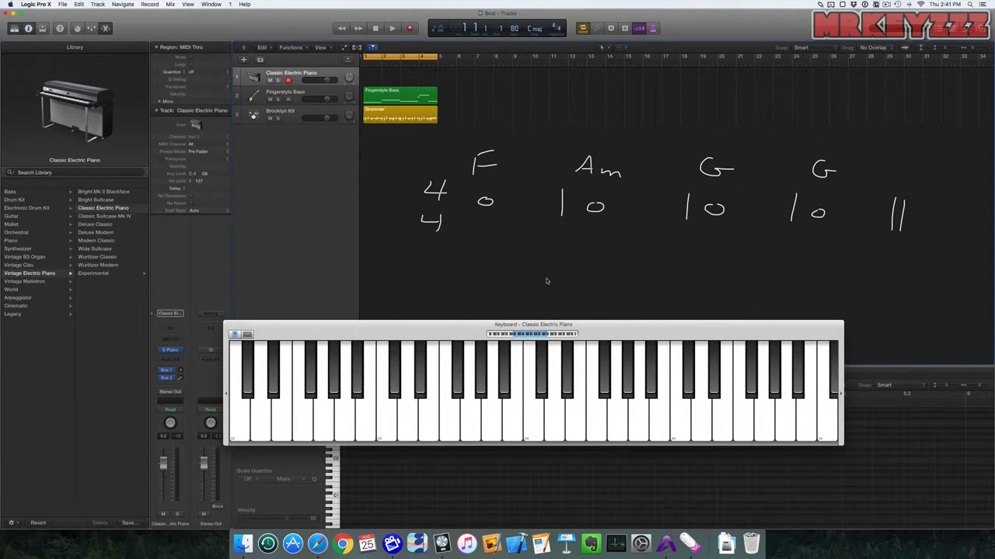
- Record the F, Am, G, G whole-note chords on the electric piano track, stopping after bar four
left_click(392, 29)
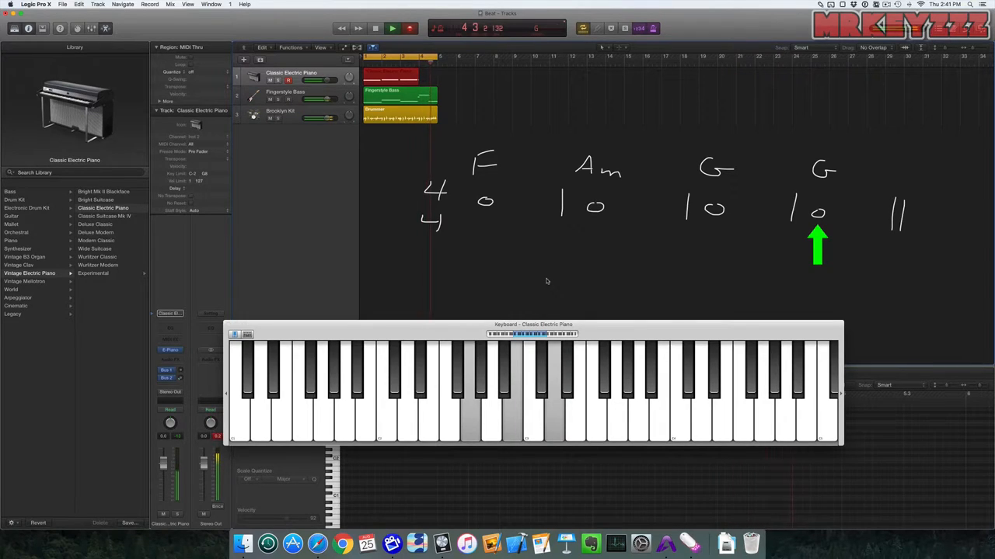
left_click(392, 29)
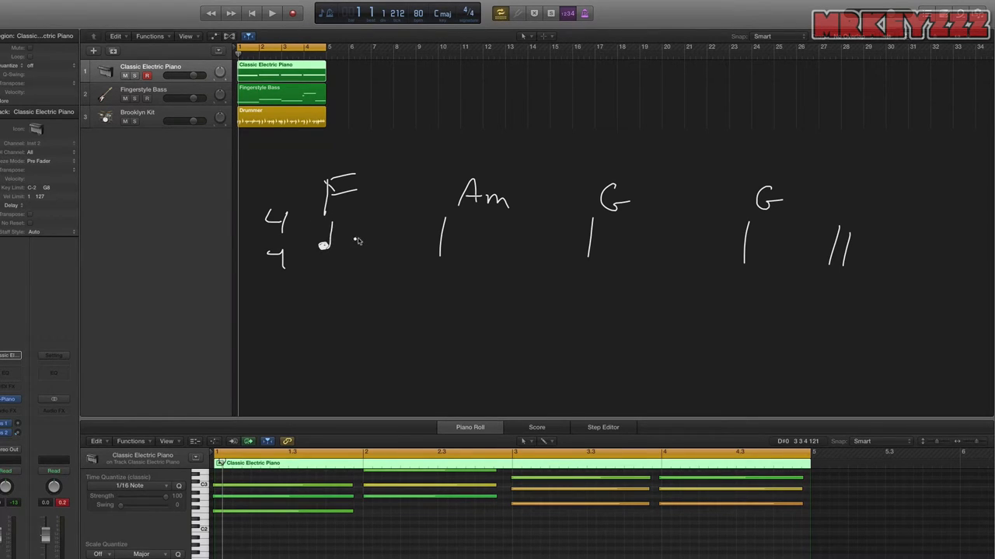
mouse_move(361, 231)
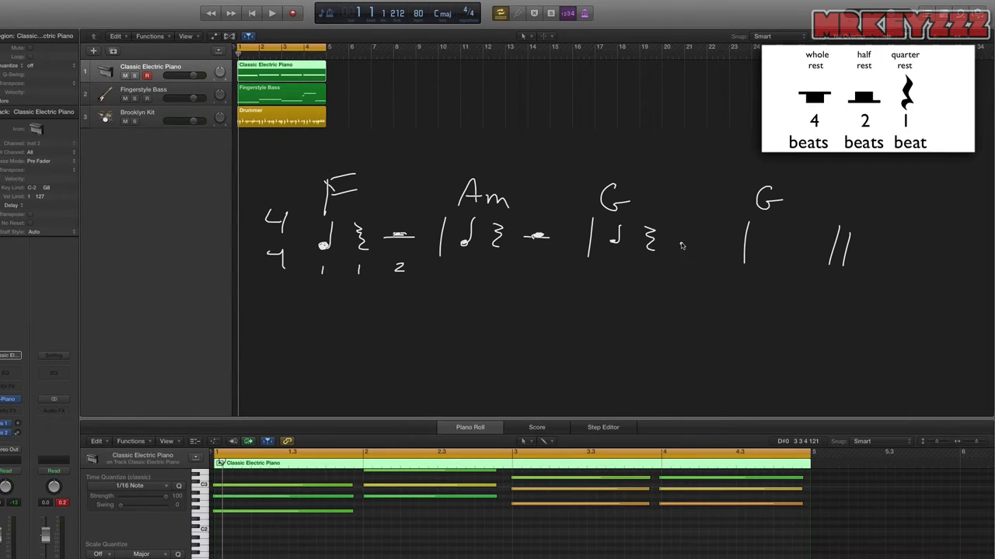
mouse_move(687, 241)
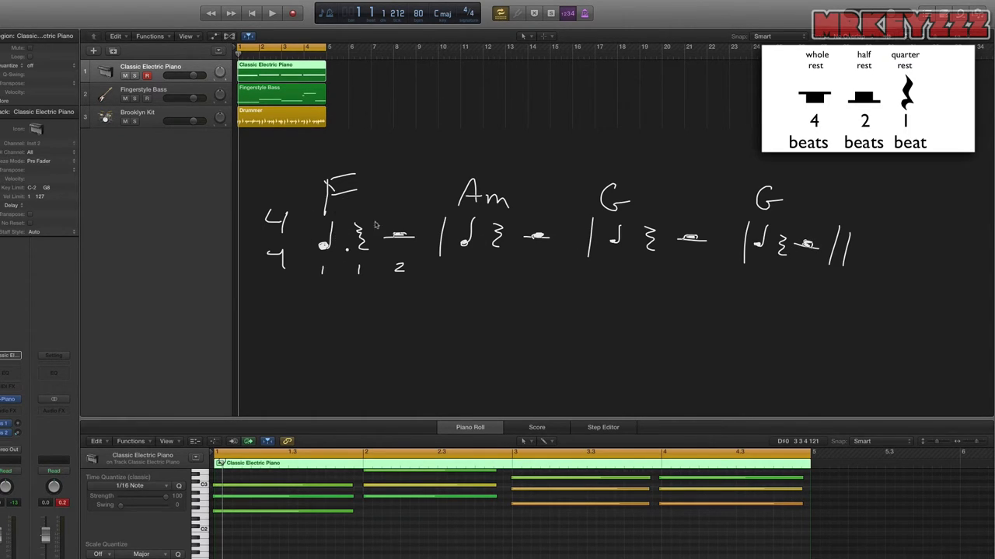
mouse_move(417, 237)
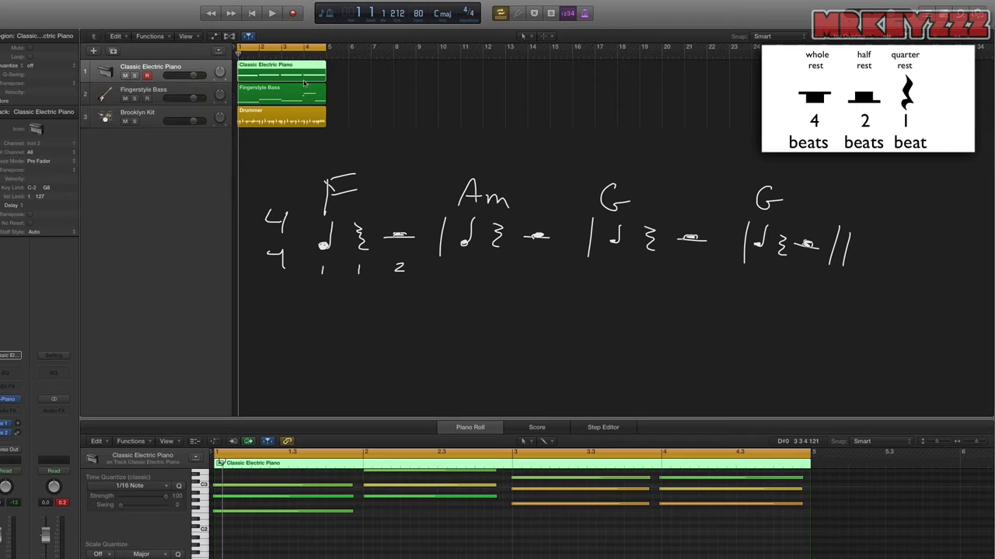
- Remove the whole-note chord recording and record the new rest rhythm in its place
left_click(271, 14)
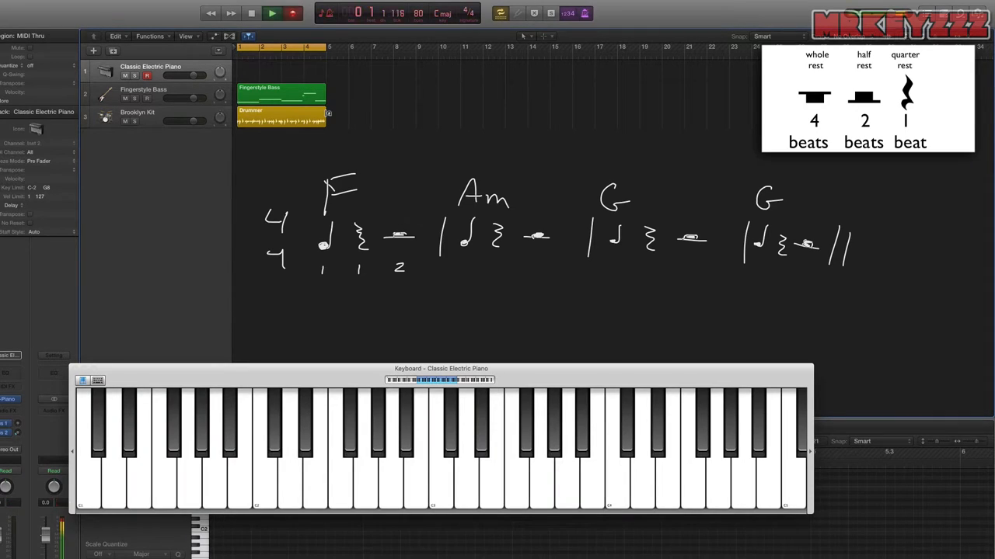
left_click(272, 13)
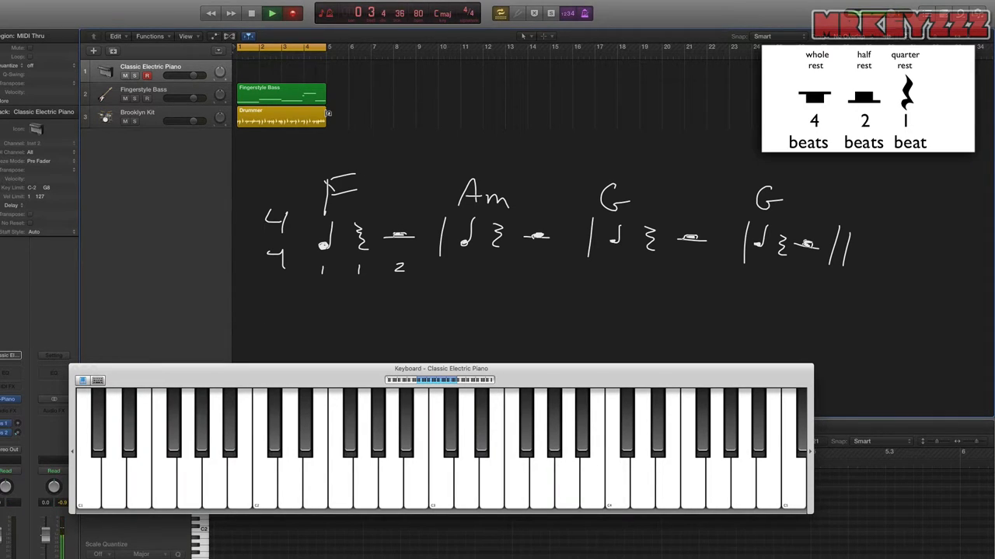
left_click(271, 13)
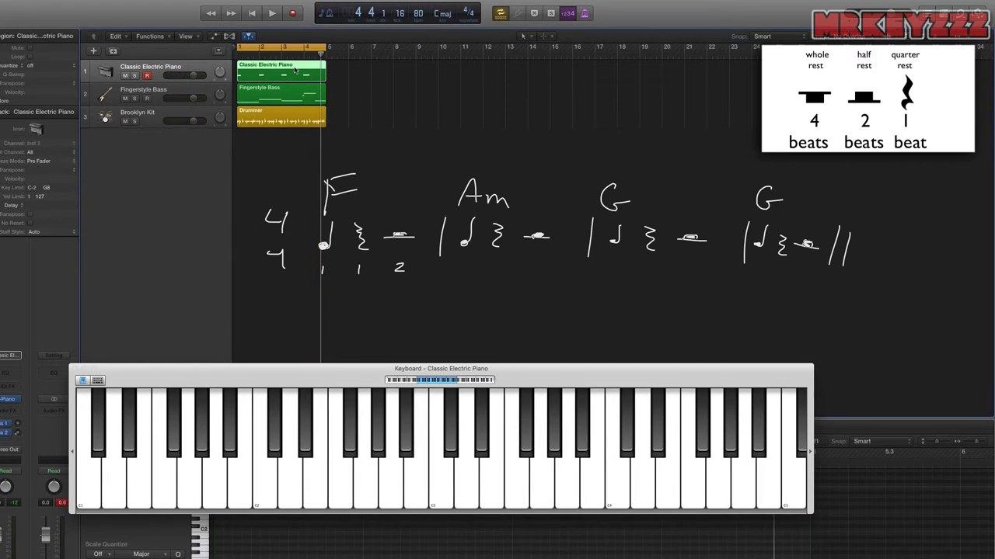
mouse_move(327, 259)
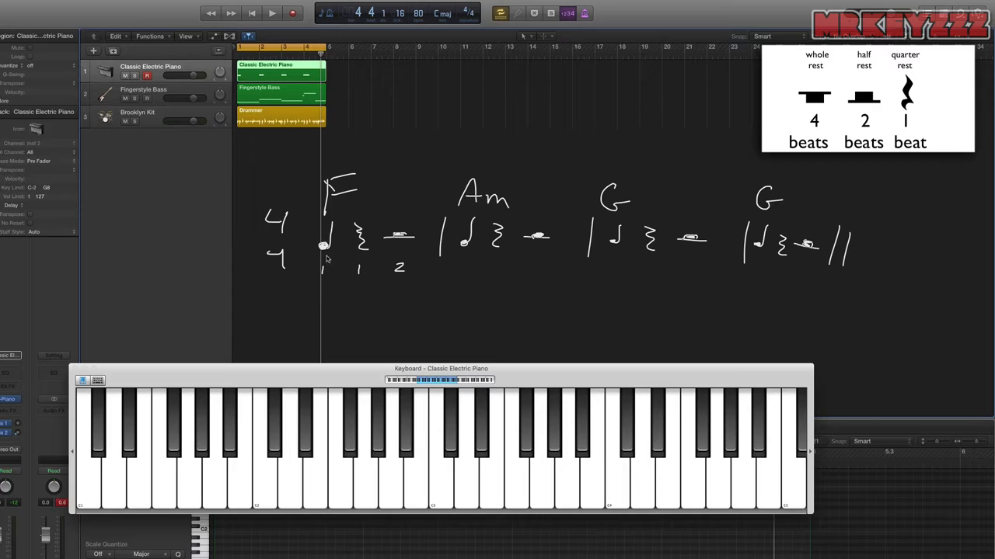
mouse_move(386, 246)
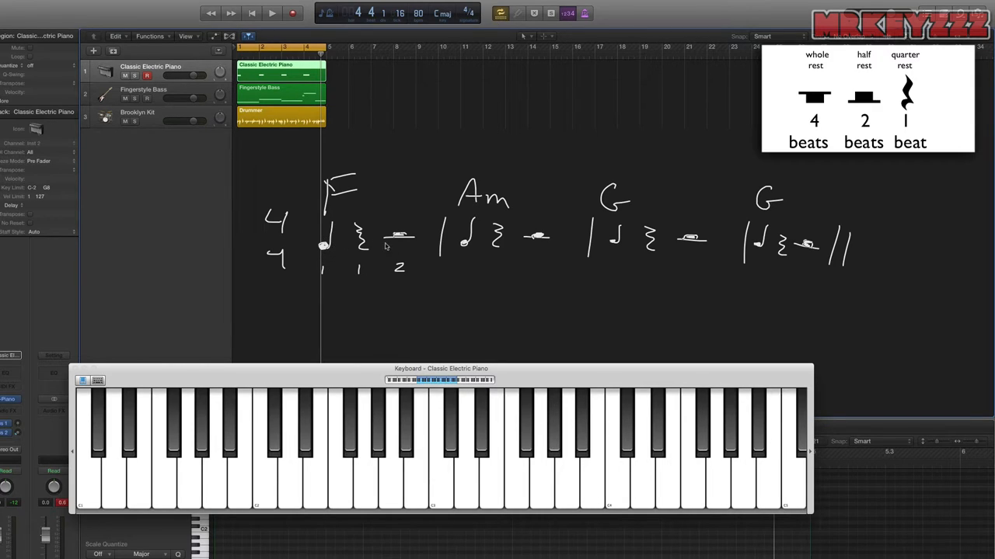
mouse_move(467, 257)
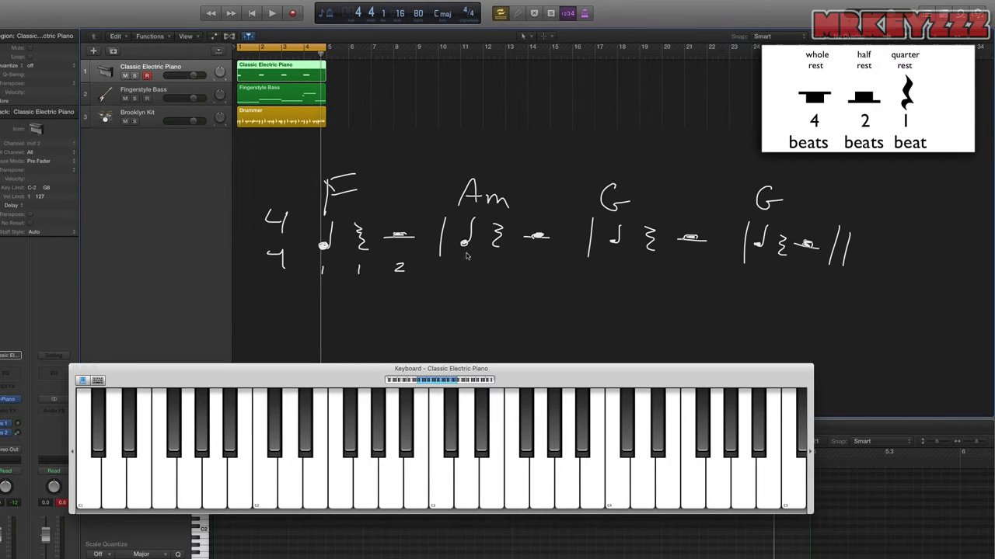
mouse_move(598, 256)
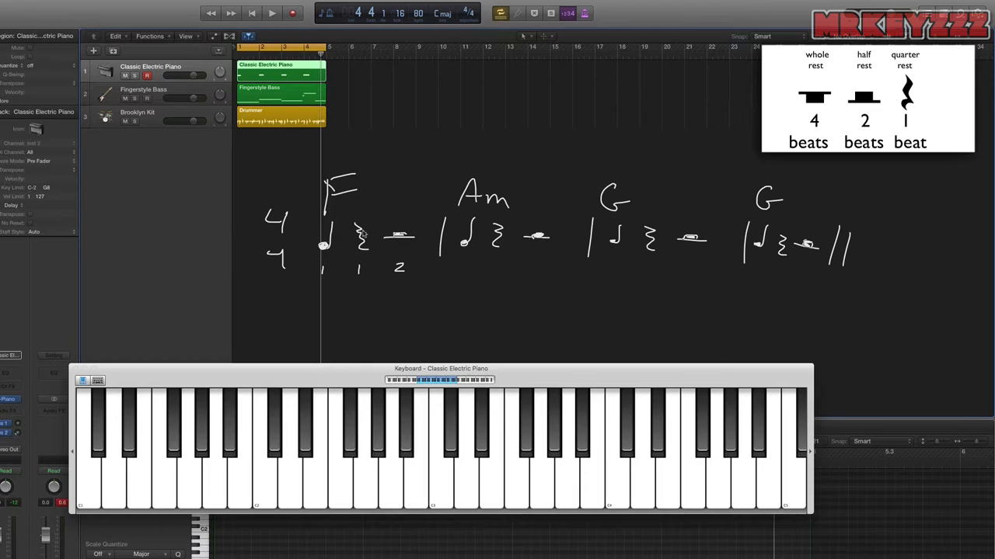
mouse_move(393, 240)
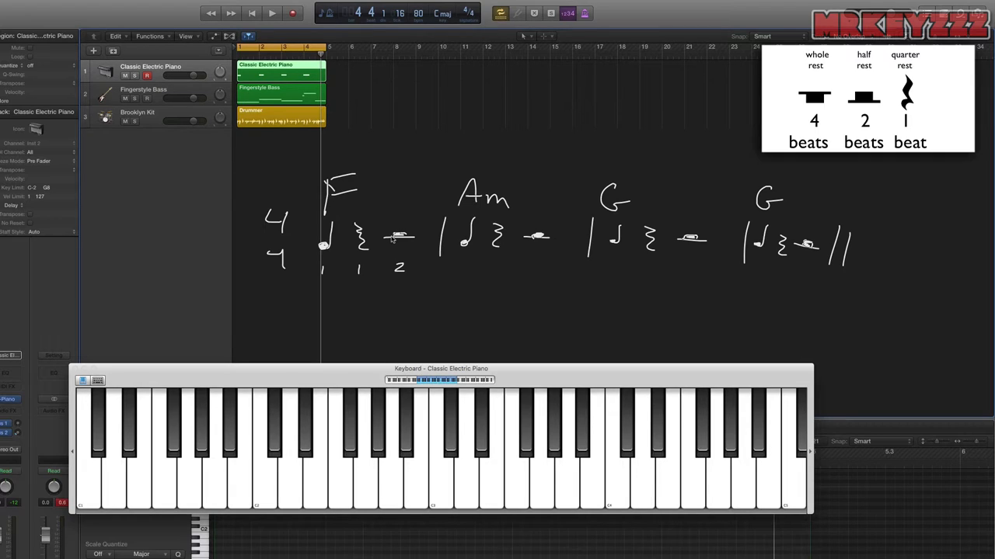
mouse_move(356, 253)
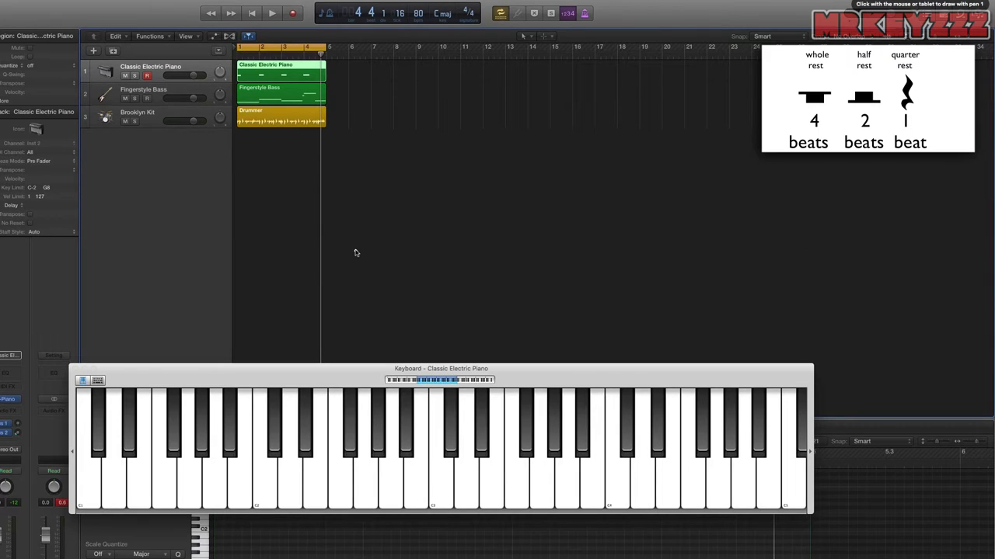
mouse_move(274, 212)
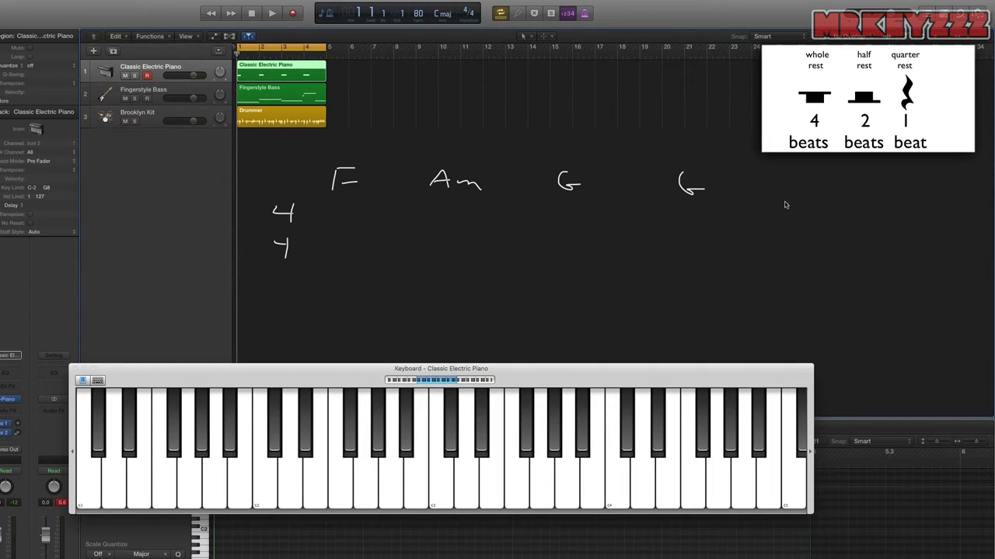
- Draw the quarter and half rest-and-note rhythm figures under the F, Am, G, G chord names
left_click_drag(781, 202, 792, 249)
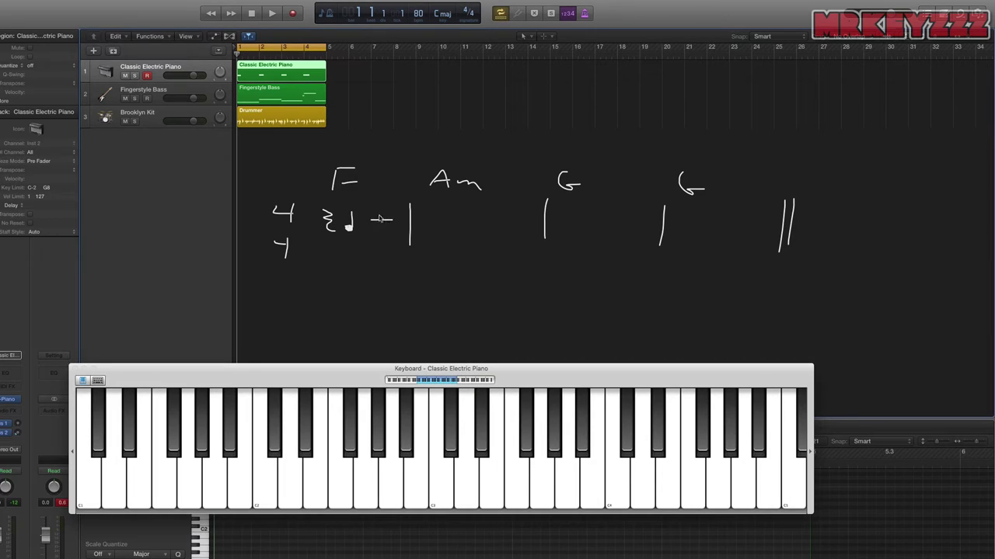
mouse_move(382, 219)
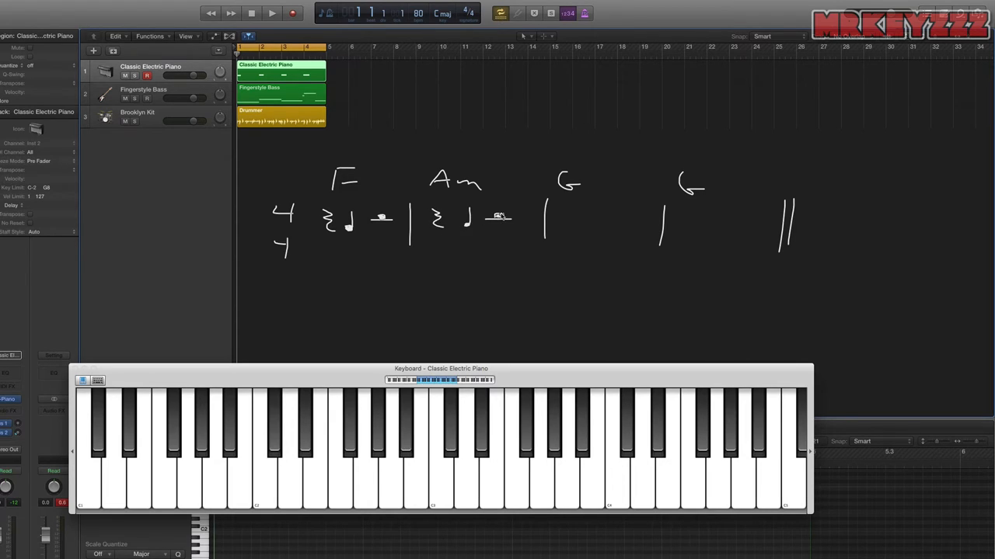
mouse_move(573, 221)
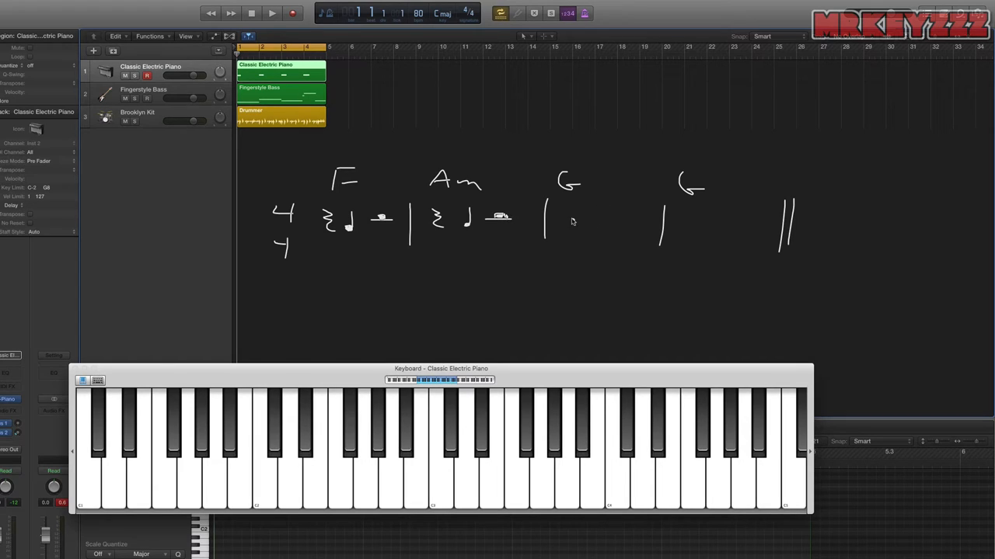
mouse_move(562, 223)
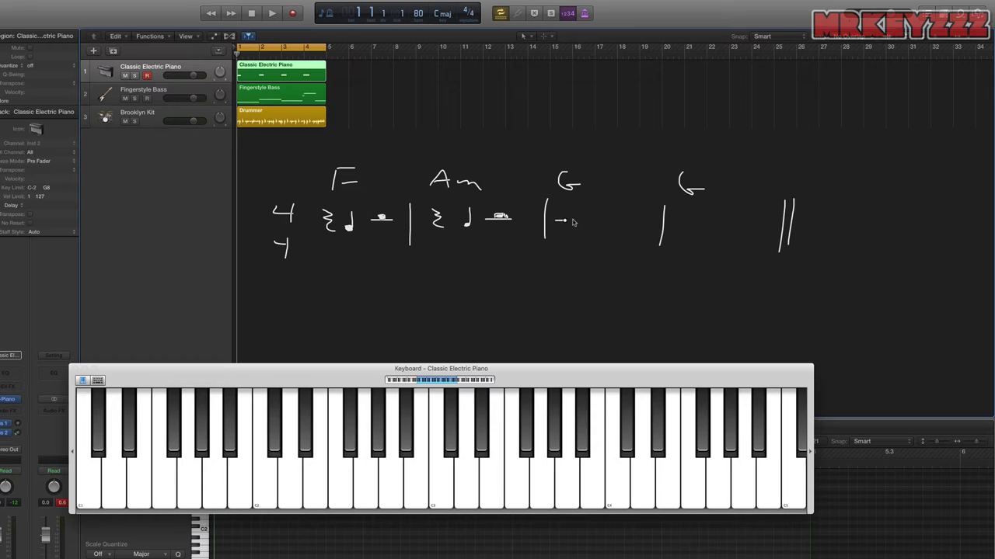
mouse_move(567, 219)
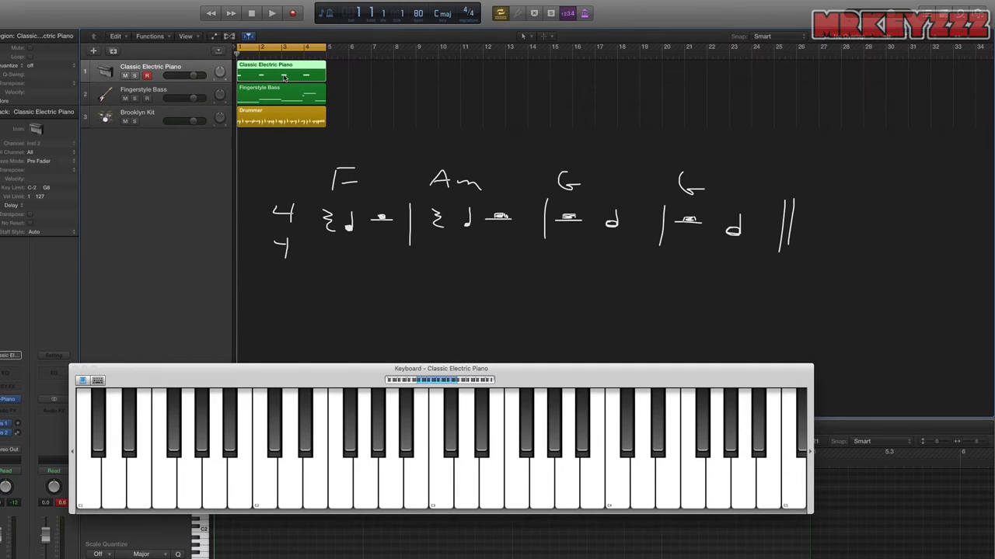
- Play the four-bar progression from the beginning and stop after the last bar
left_click(271, 14)
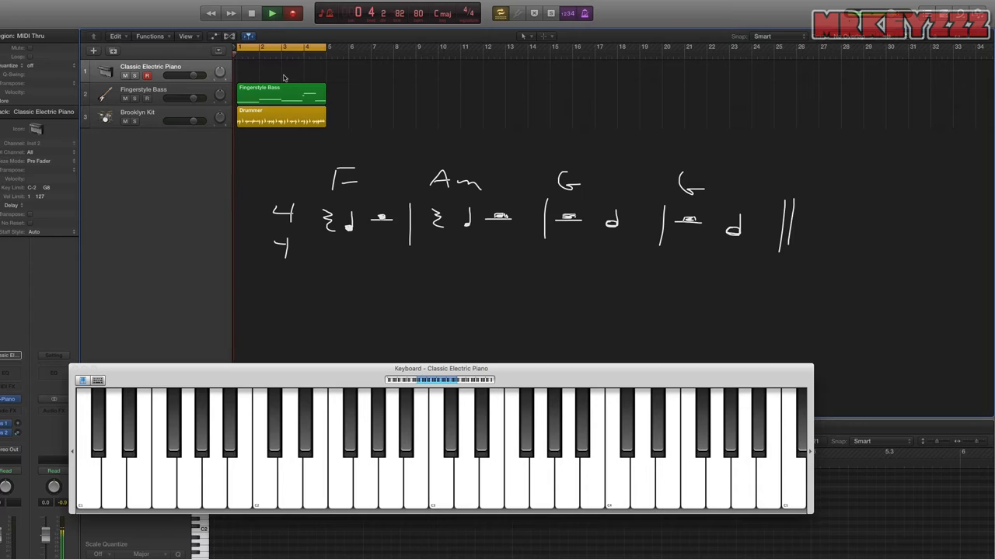
left_click(272, 13)
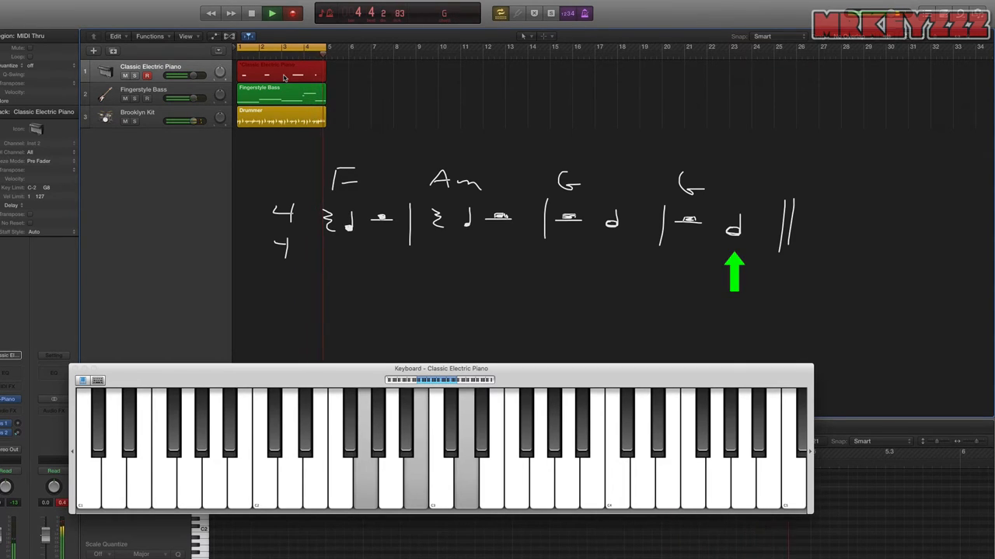
left_click(251, 13)
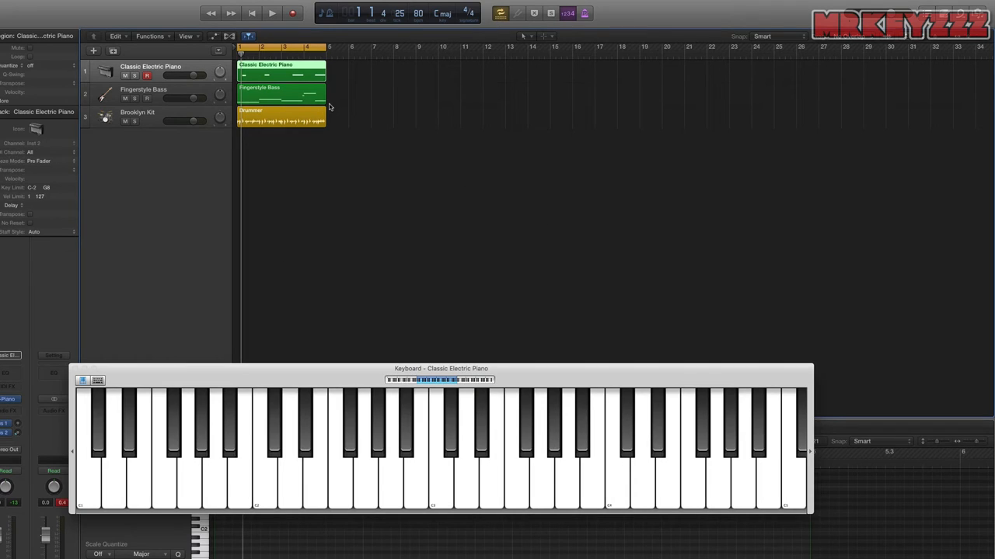
mouse_move(272, 173)
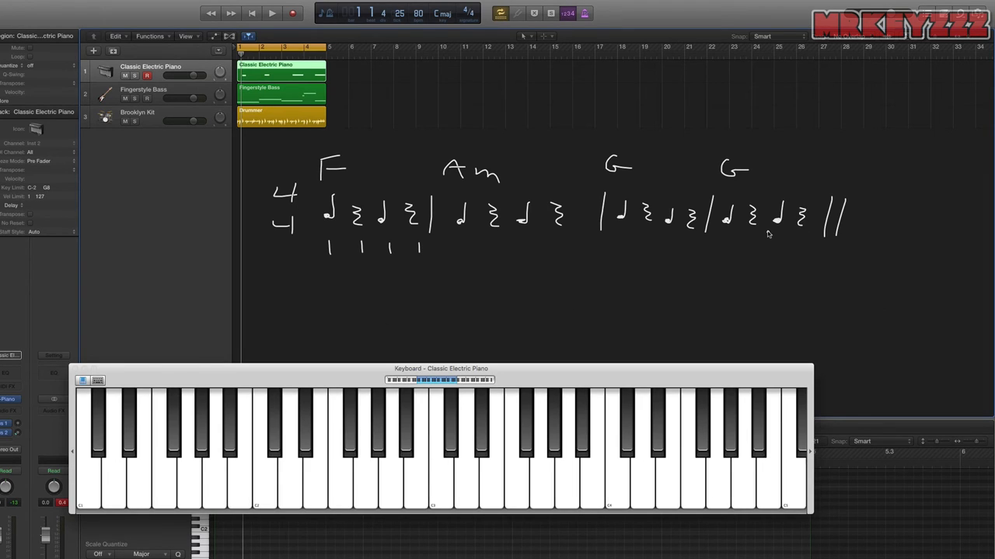
mouse_move(384, 109)
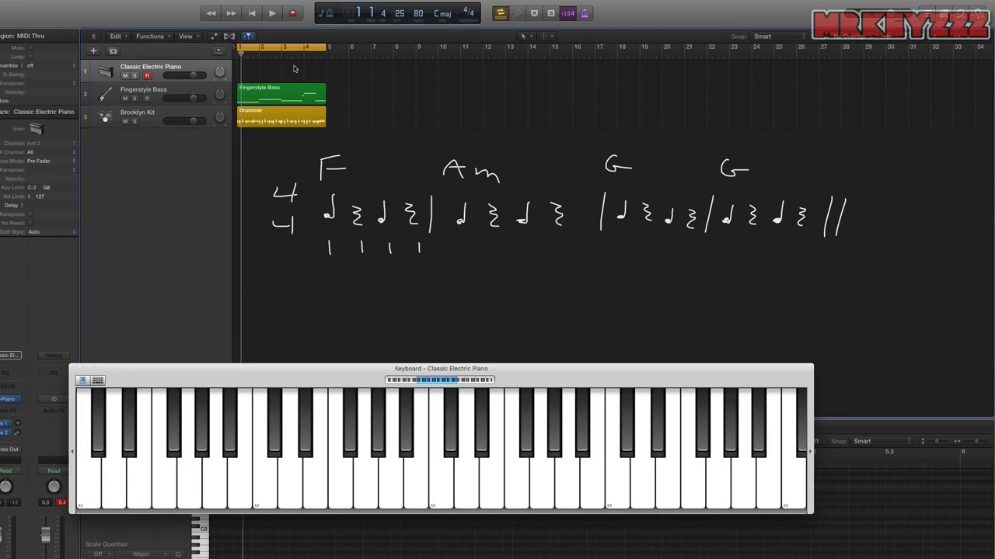
left_click(271, 13)
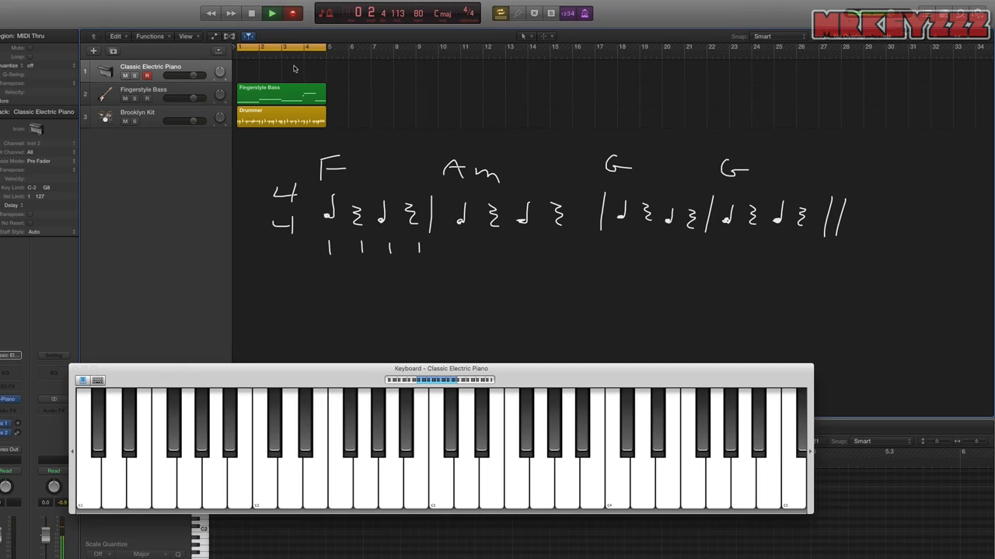
left_click(271, 13)
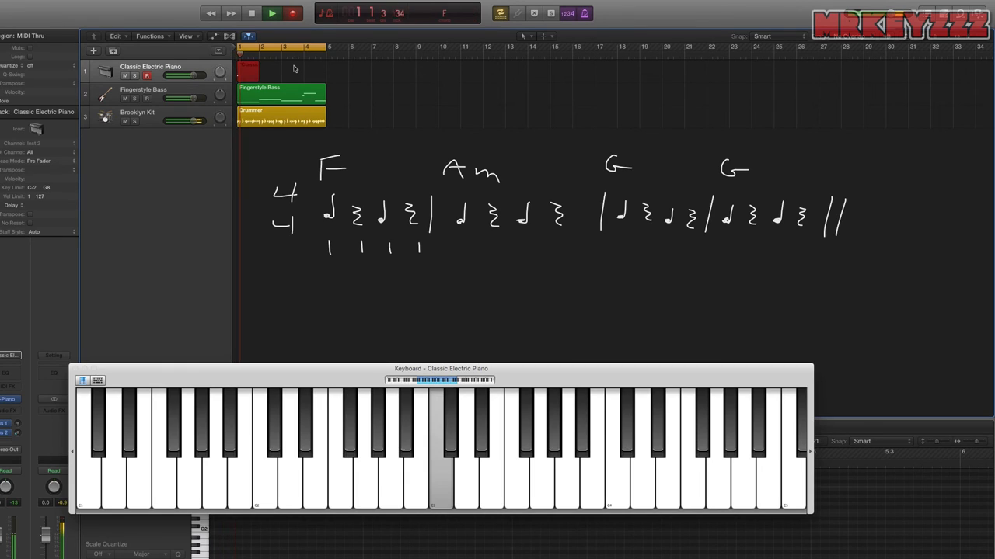
left_click(271, 13)
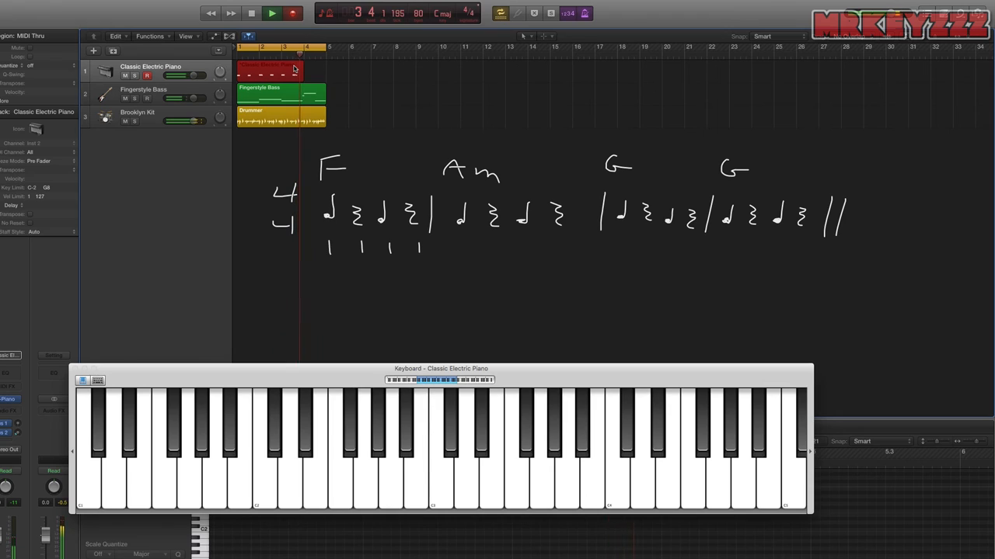
left_click(271, 13)
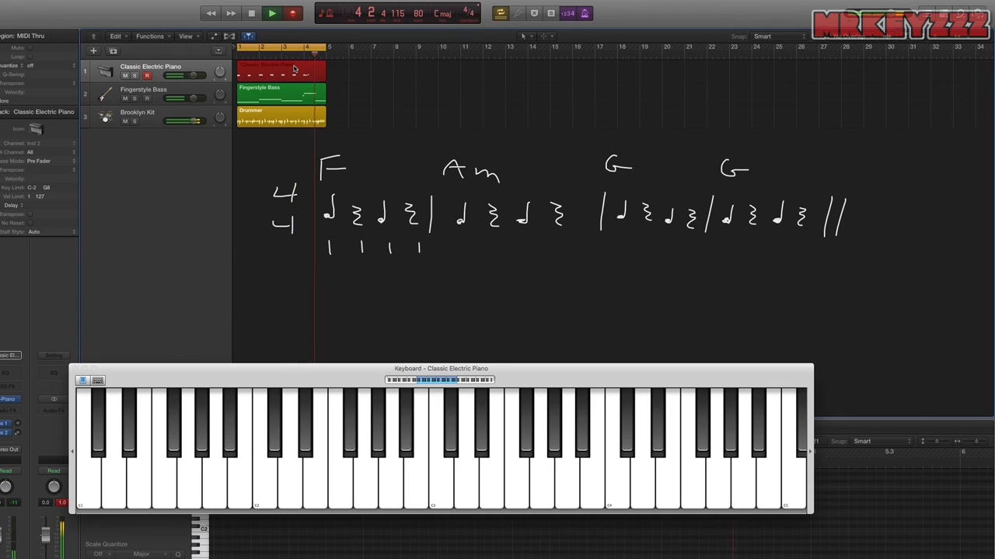
left_click(251, 13)
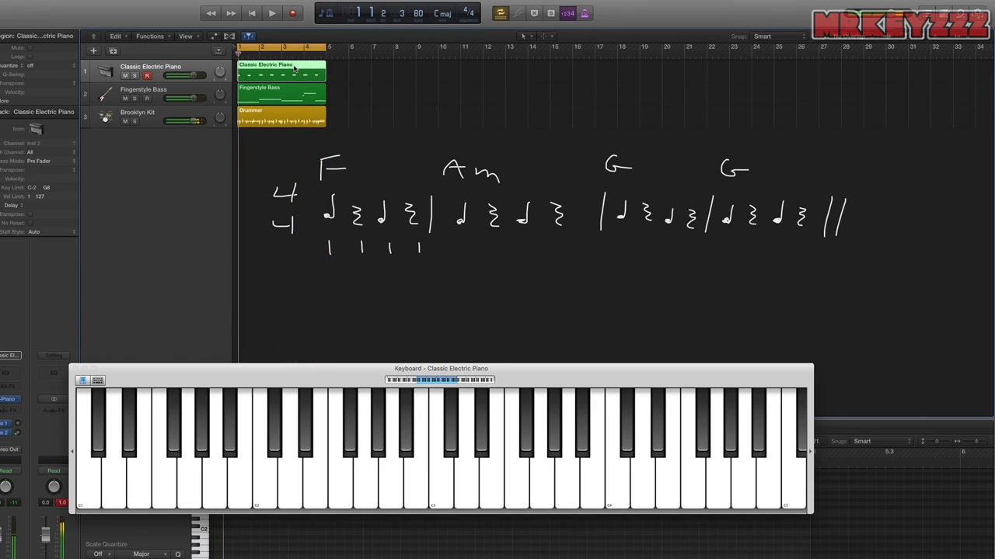